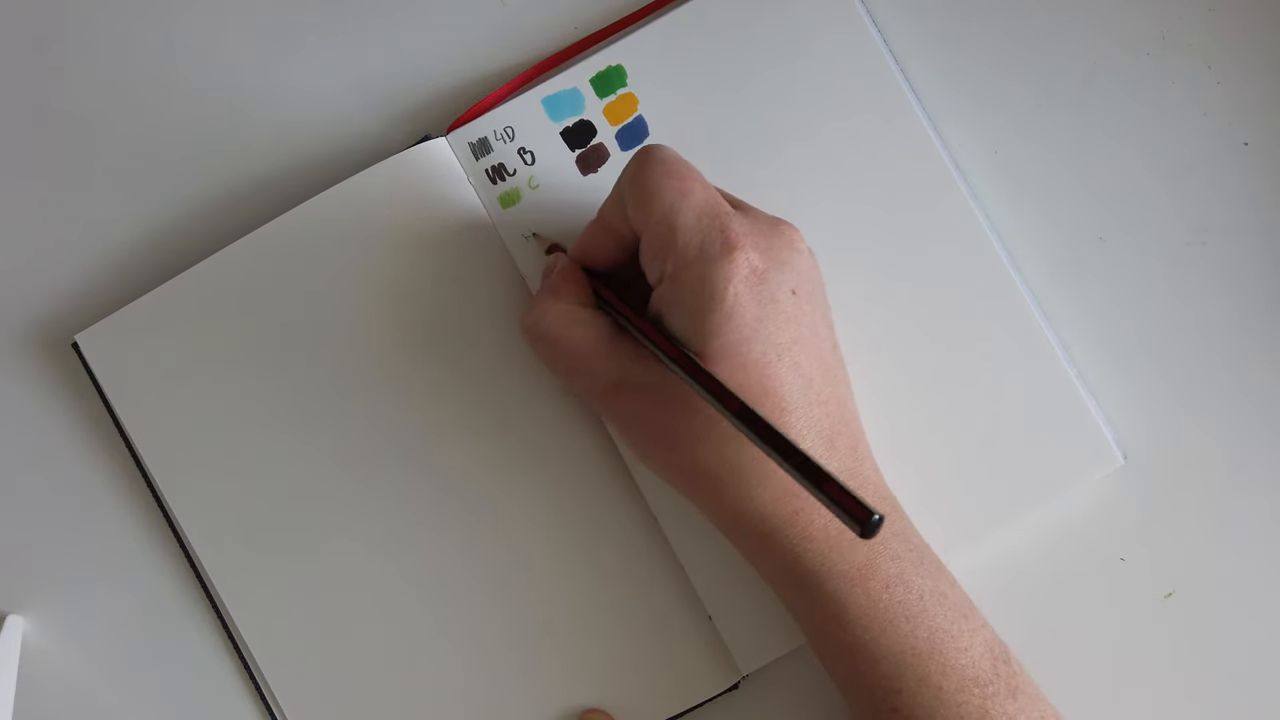
{"action": "type", "text": "HB pencil"}
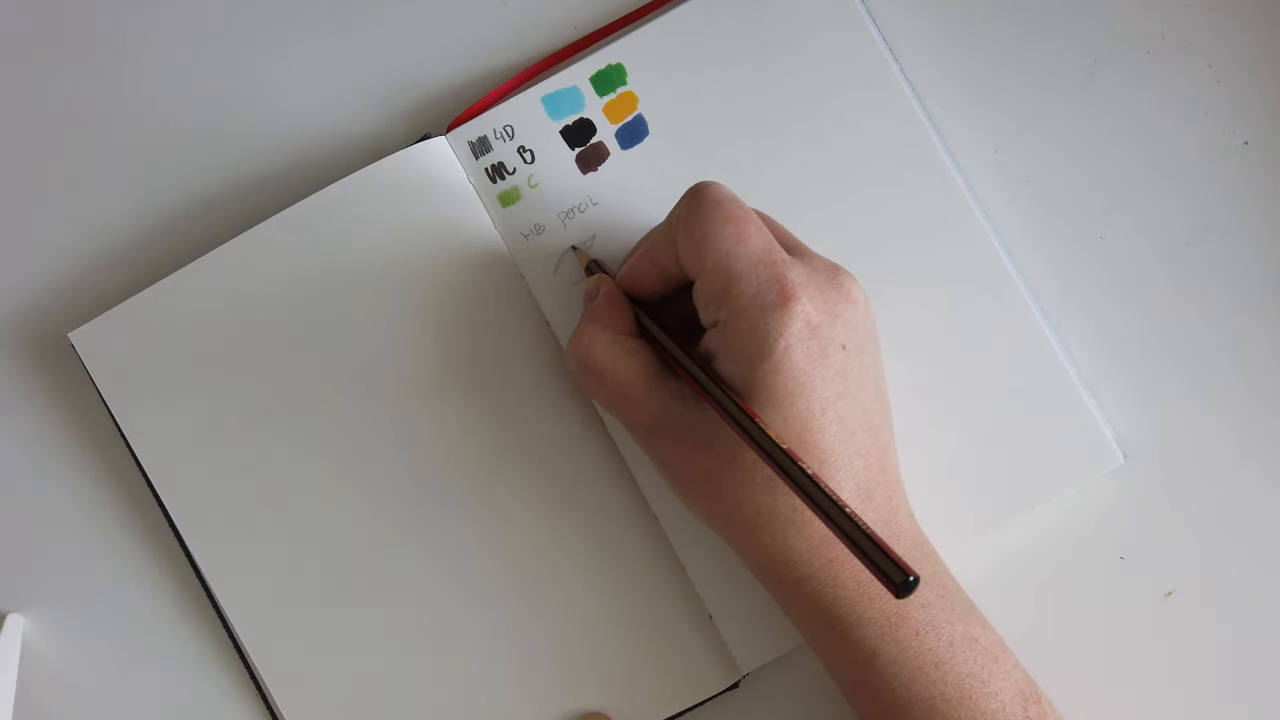